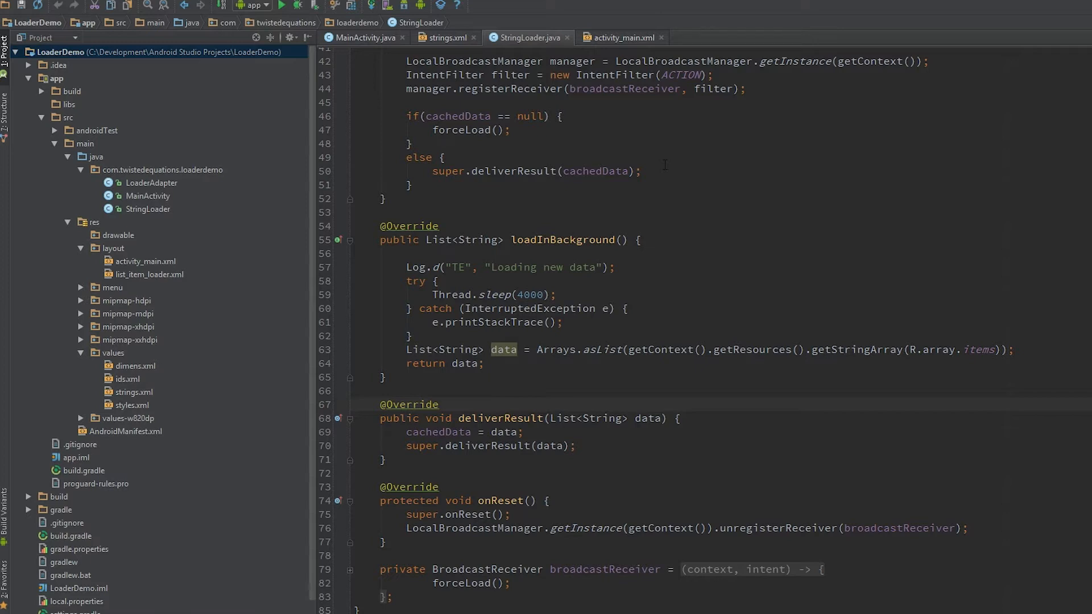
mouse_move(340, 56)
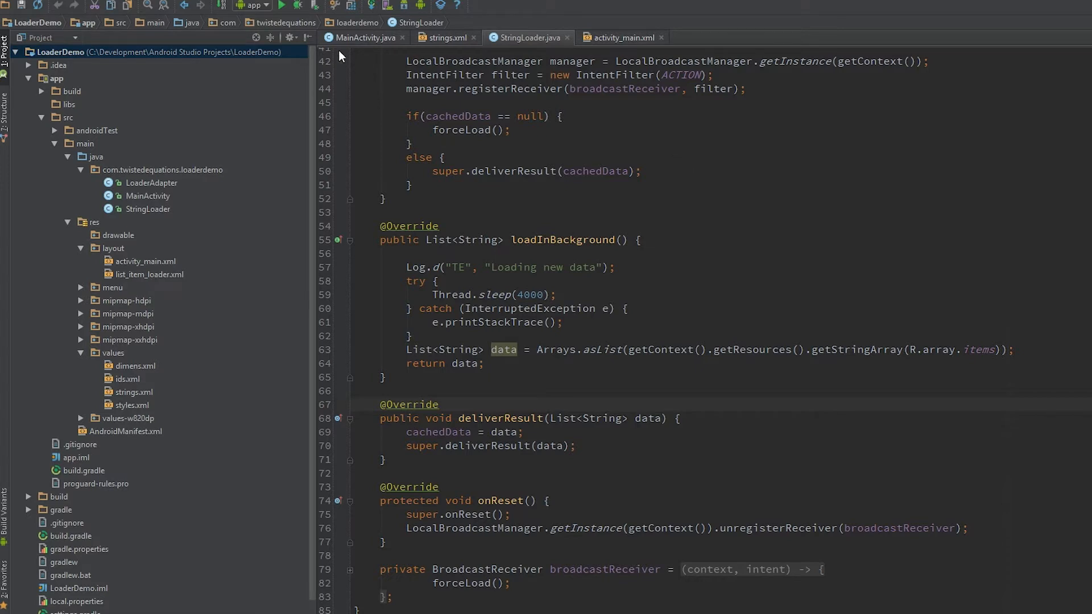
In MainActivity.java, unfold the button_force click listener into its full anonymous View.OnClickListener
click(363, 37)
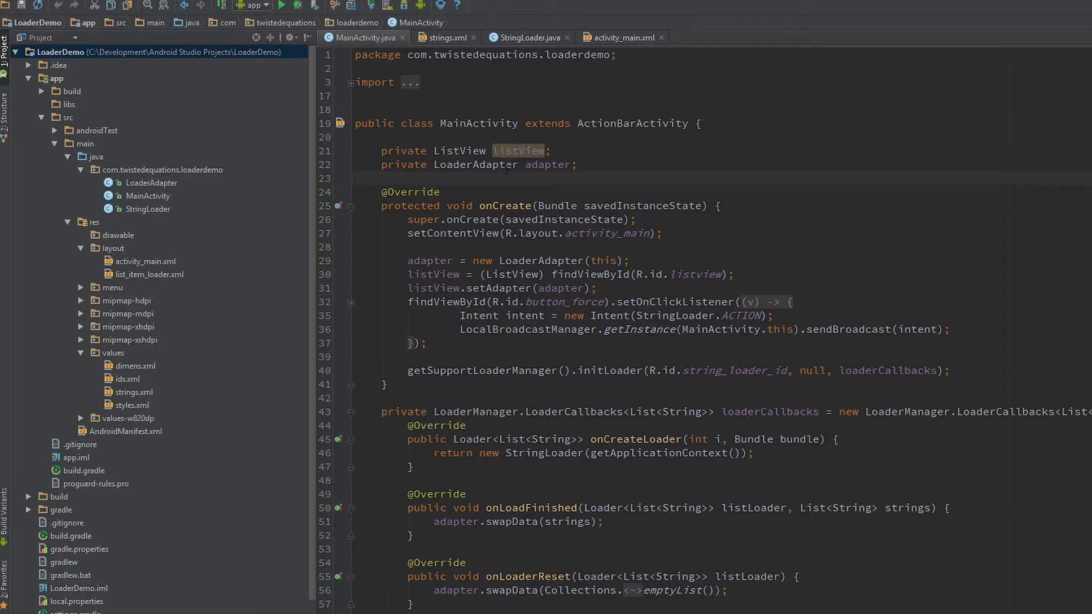
double_click(566, 302)
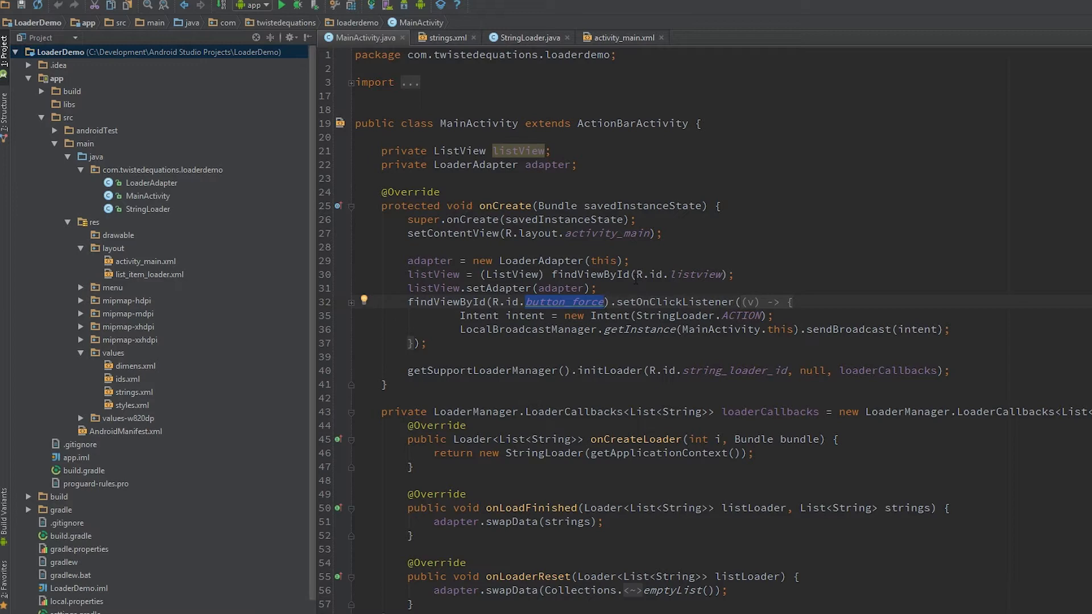
click(530, 37)
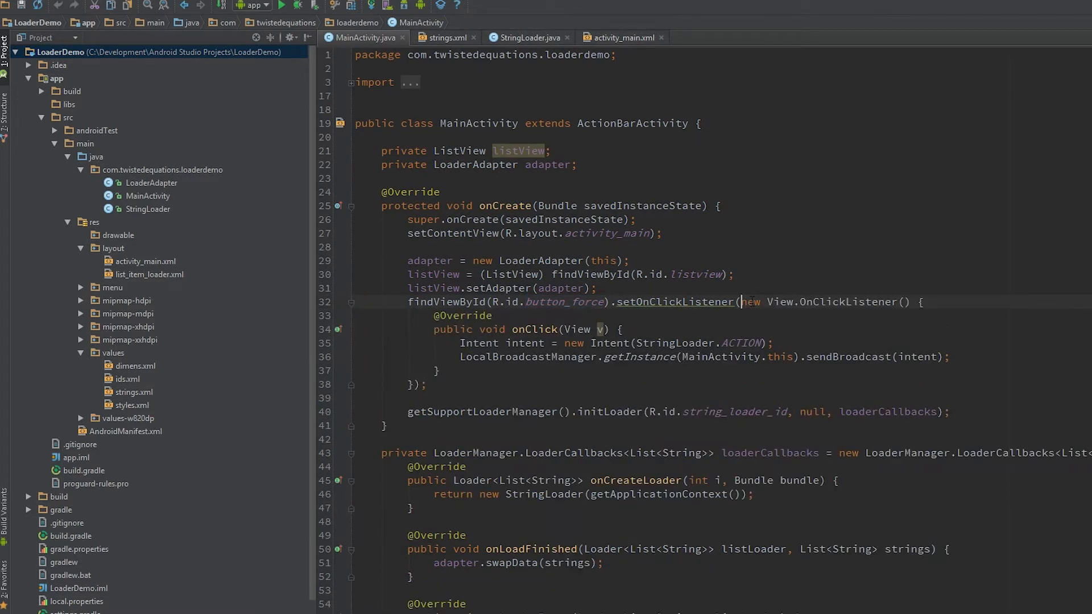
Add a 'private StringLoader loader' field assigned from '(StringLoader) initLoader', then view StringLoader.java
scroll(down, 3)
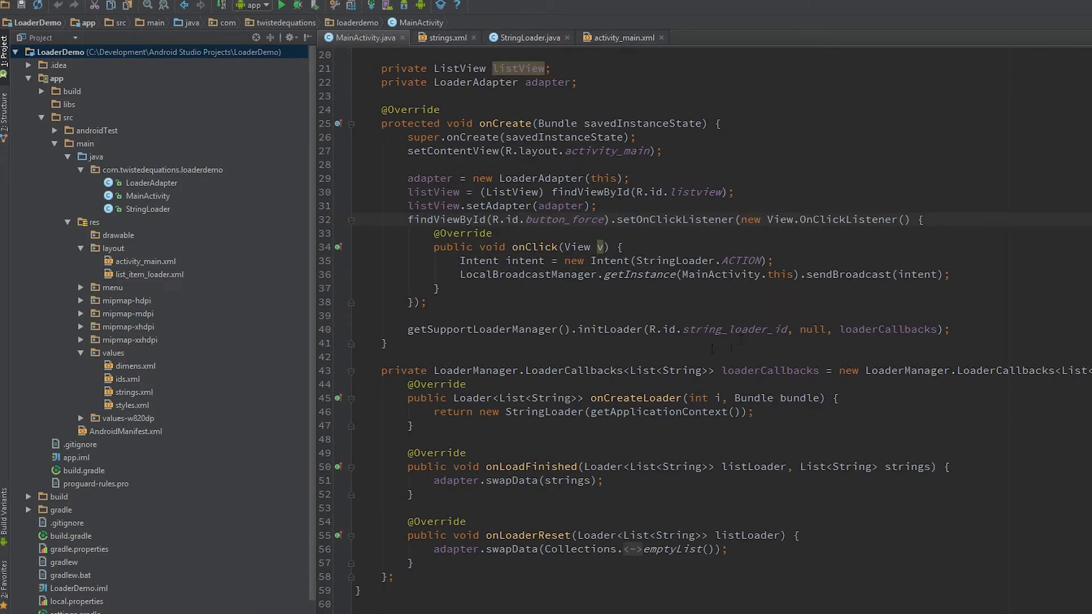
double_click(610, 328)
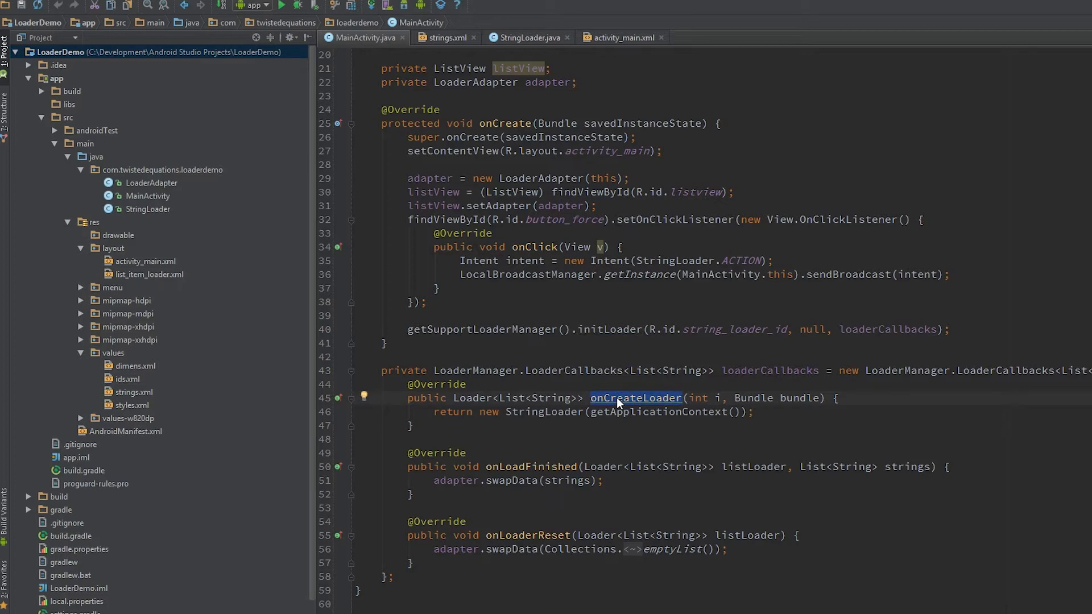
double_click(545, 412)
text(private)
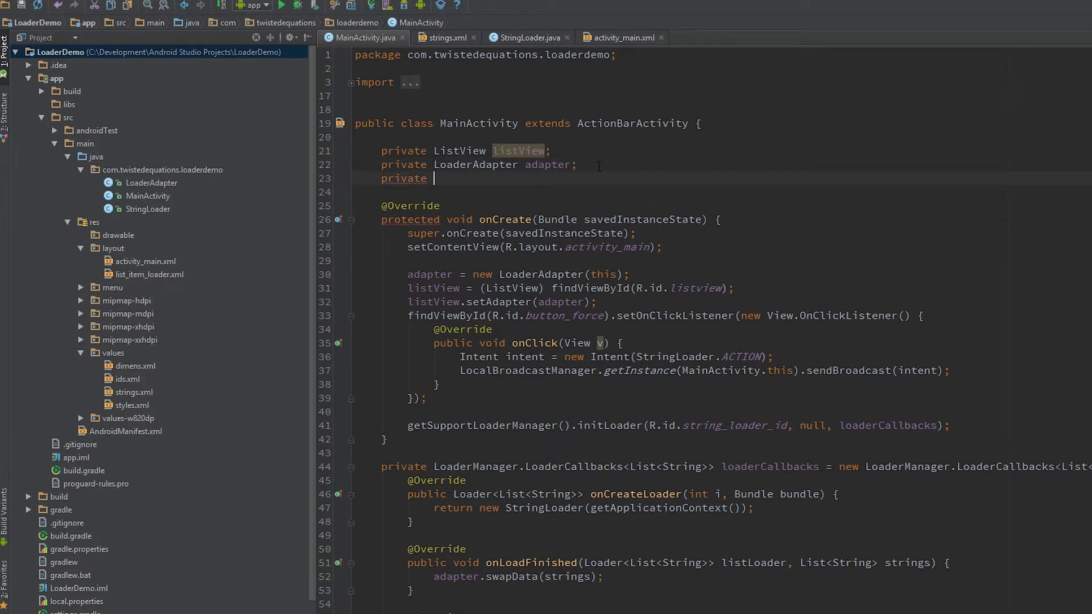
text(StringLoader l)
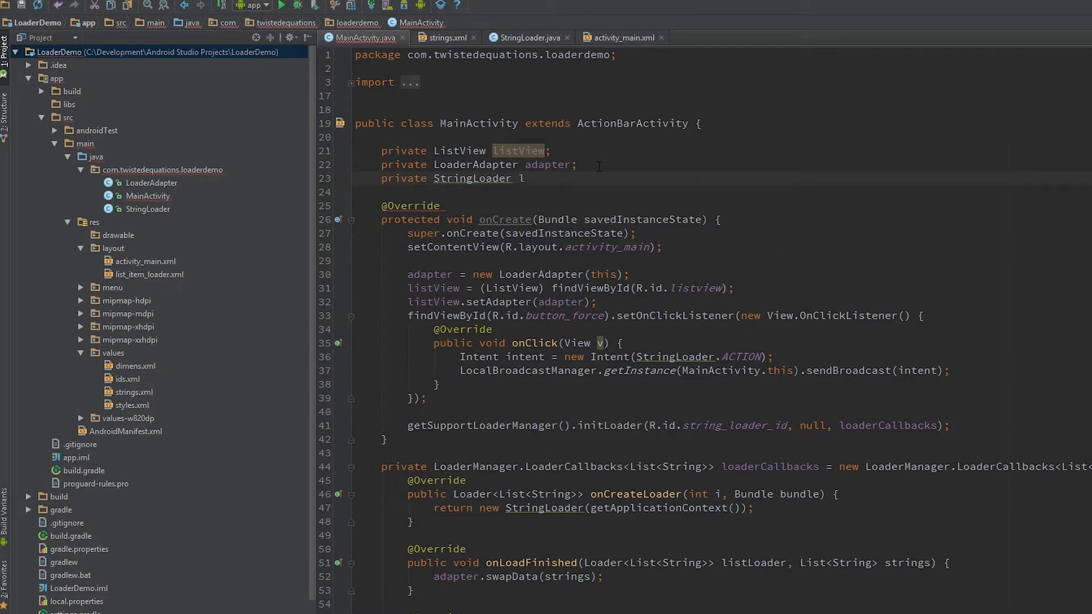
text(oader;)
click(678, 425)
text(loader = )
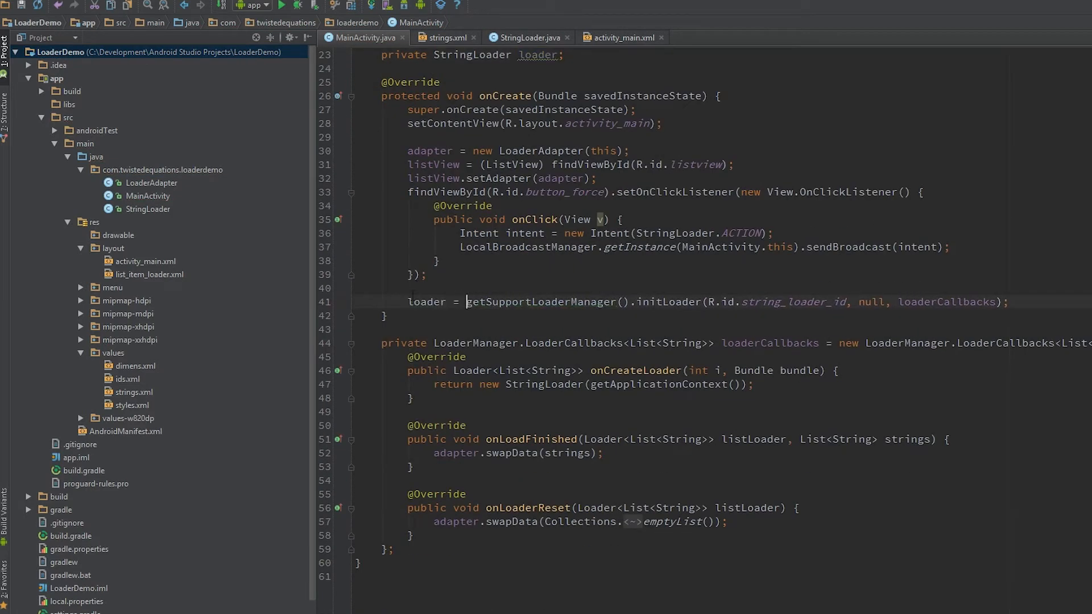
text((S))
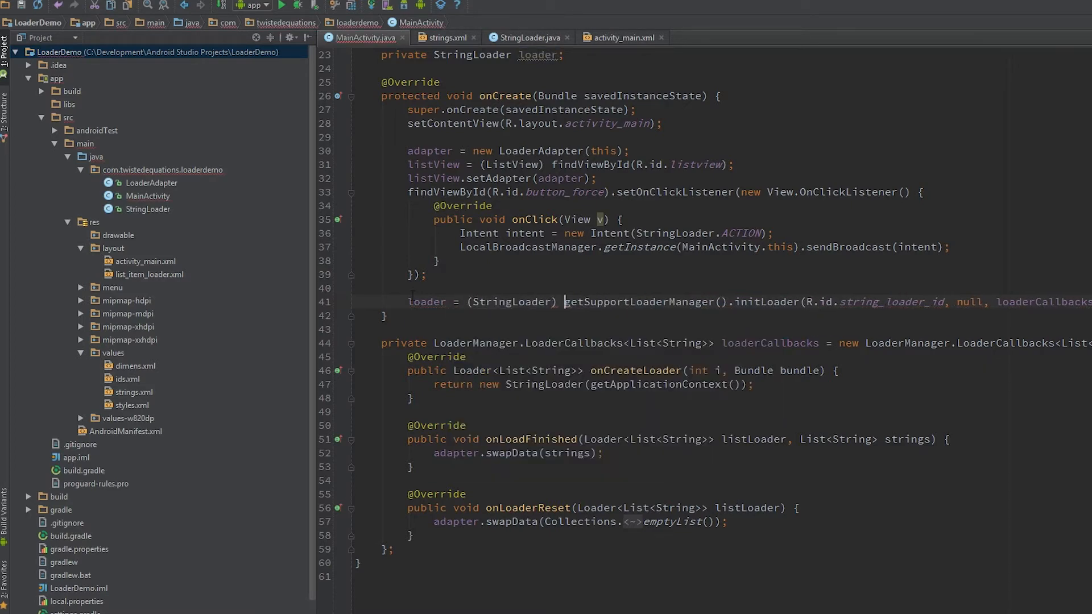
scroll(up, 3)
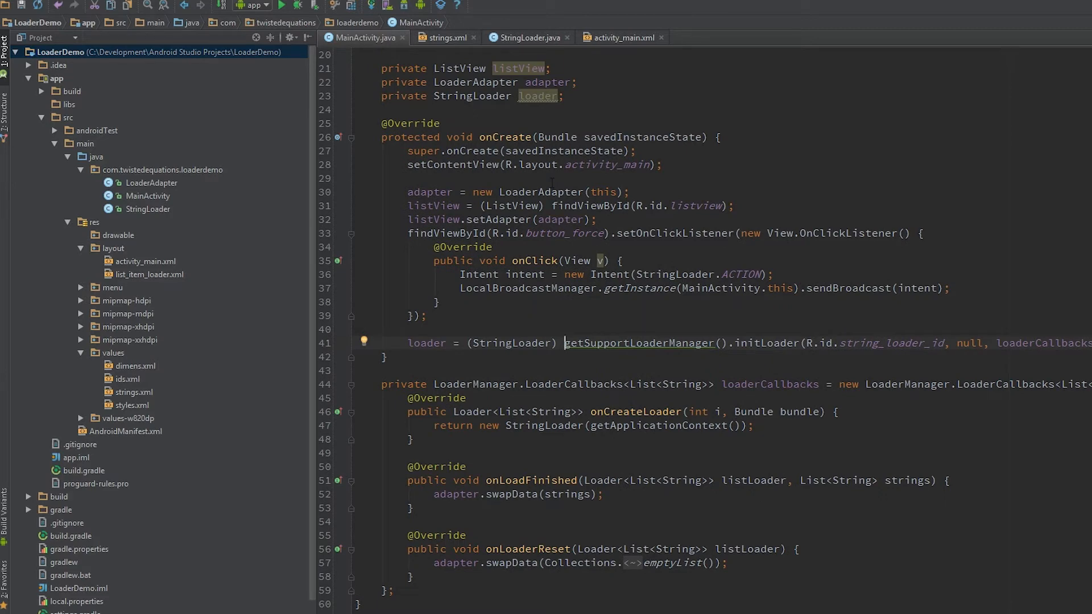
click(531, 37)
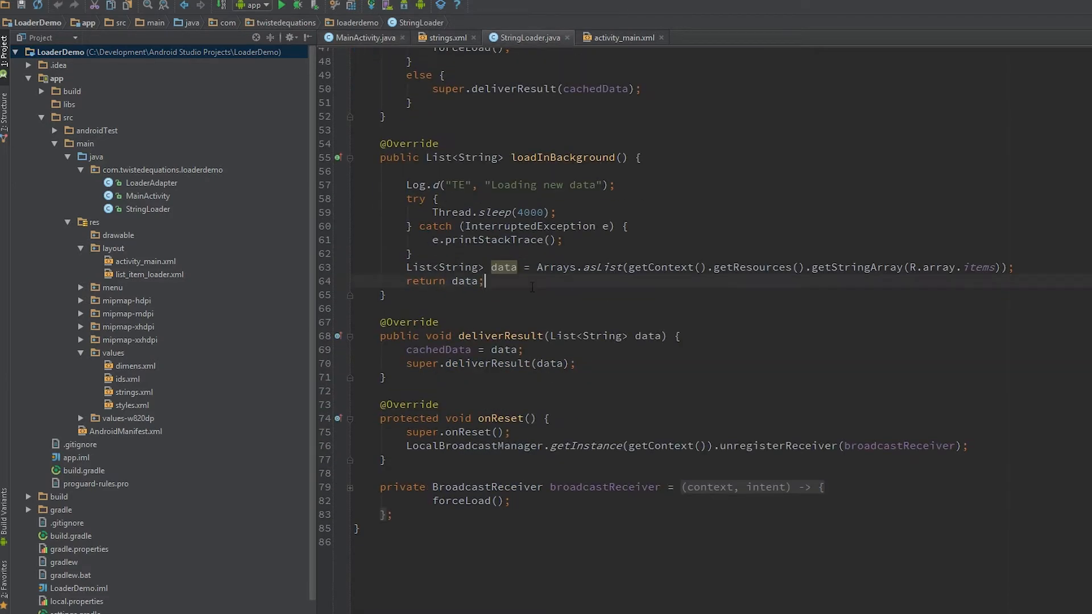
Add 'loader = null;' to onLoaderReset and begin a 'loader.' call
click(362, 37)
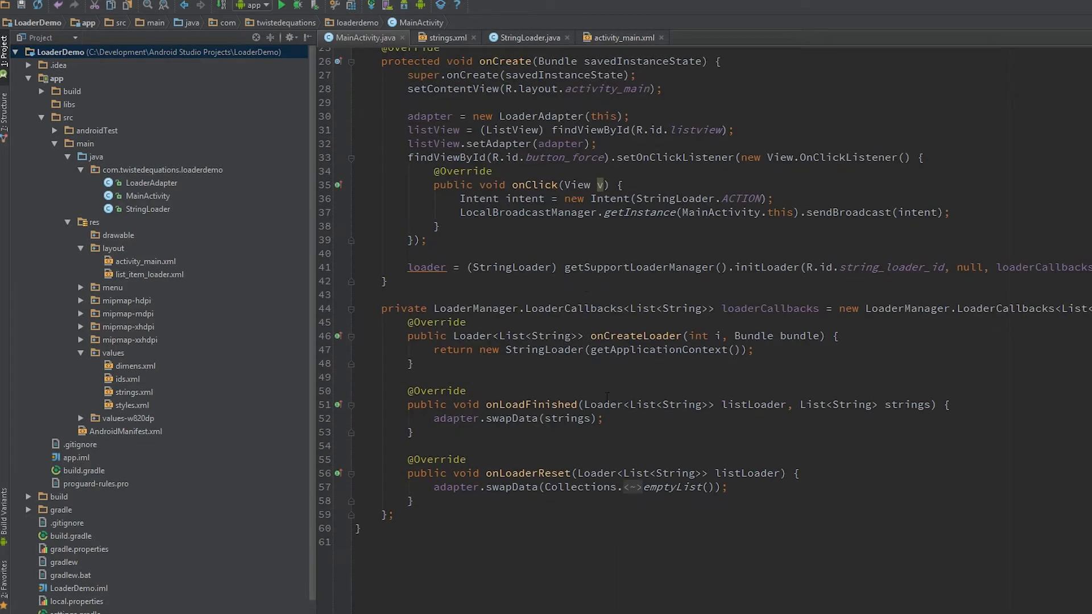
text(loader)
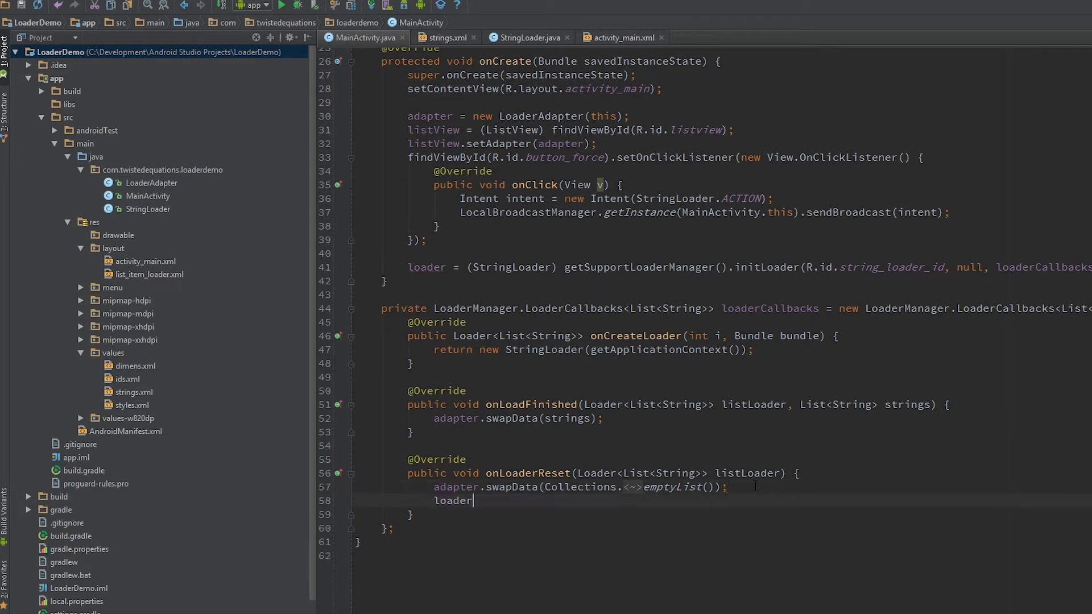
text(= null)
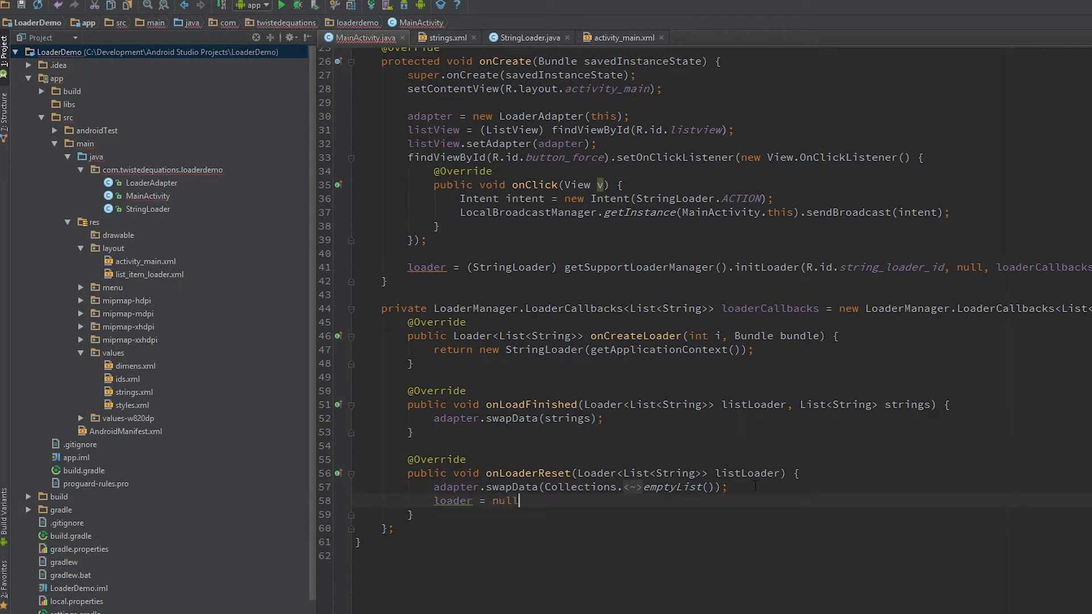
text(;)
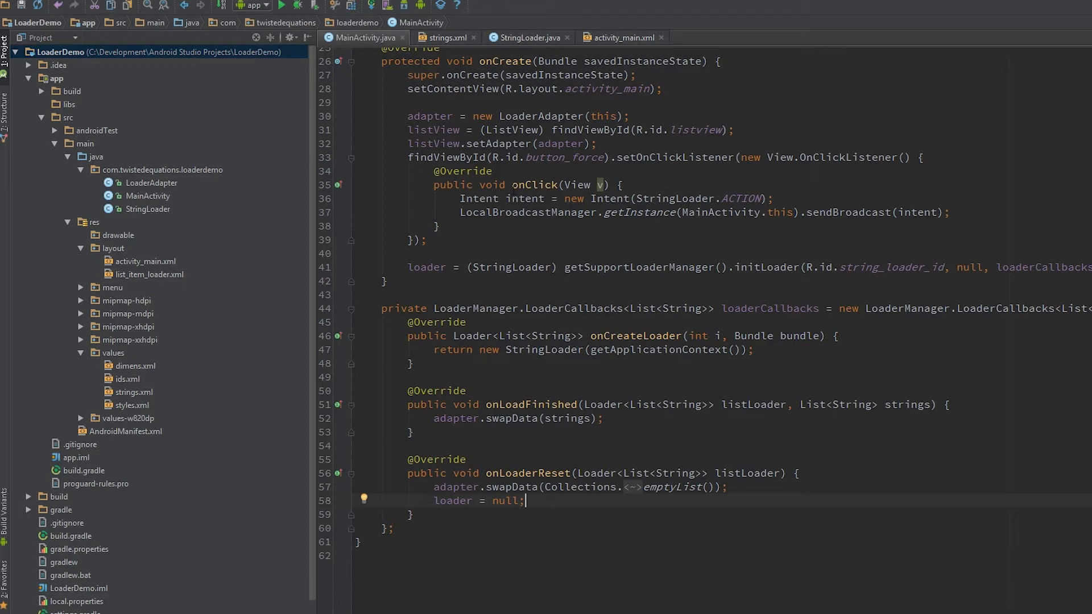
double_click(426, 266)
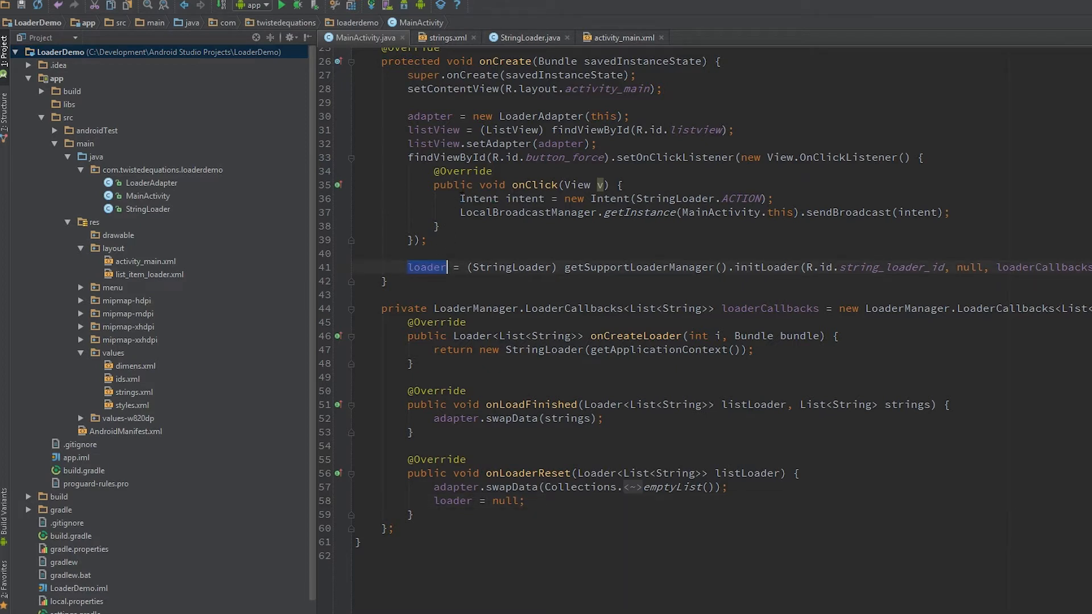
text(loader.)
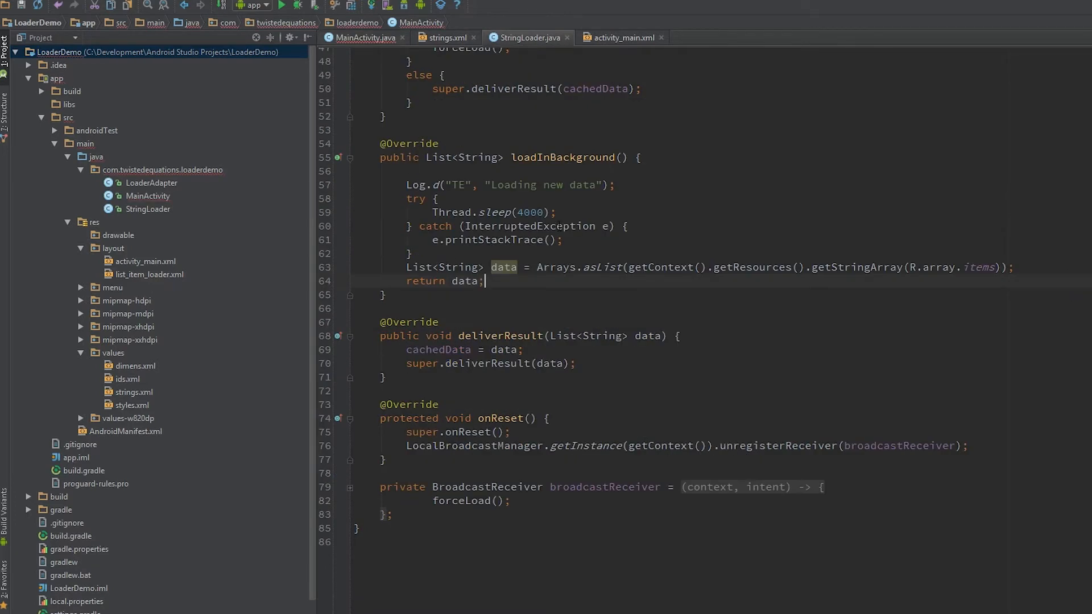
Add public void loadNewStrings() calling forceLoad() to StringLoader, and call it from onClick
click(386, 459)
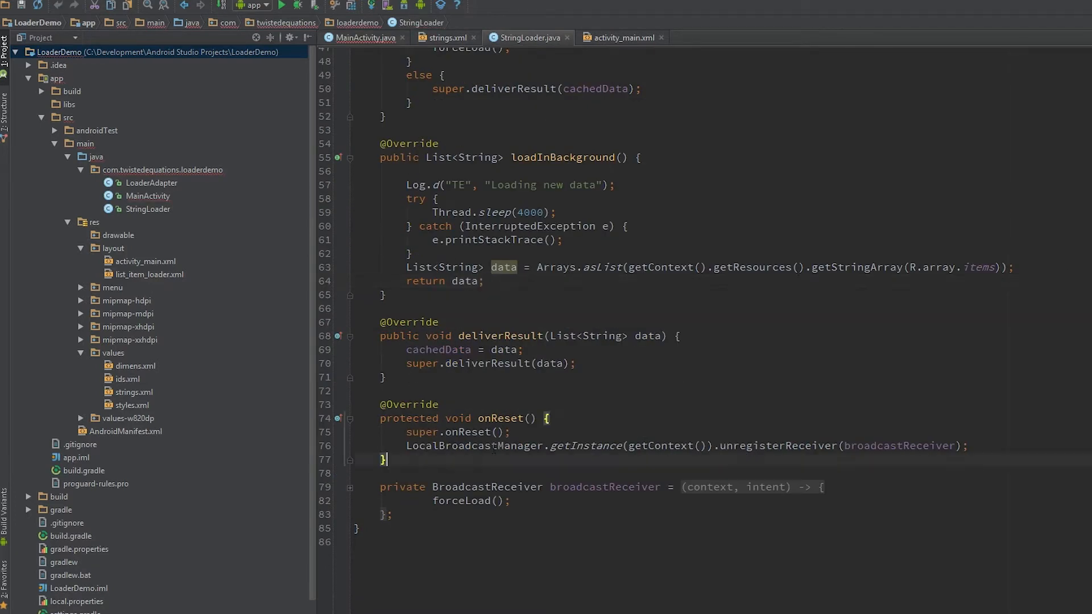
text(public)
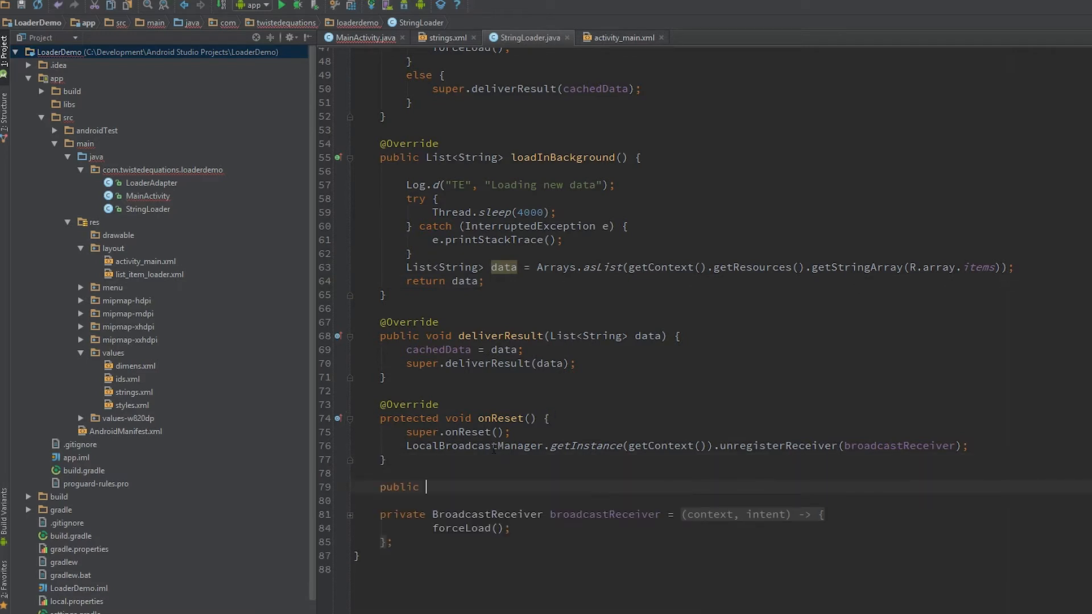
text(void load)
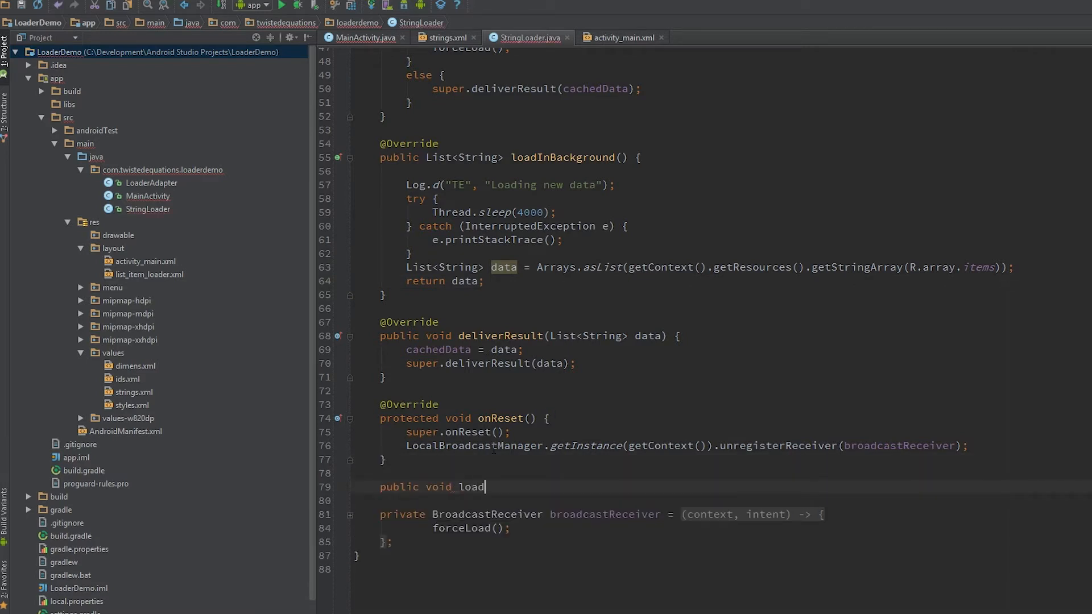
text(NewSt)
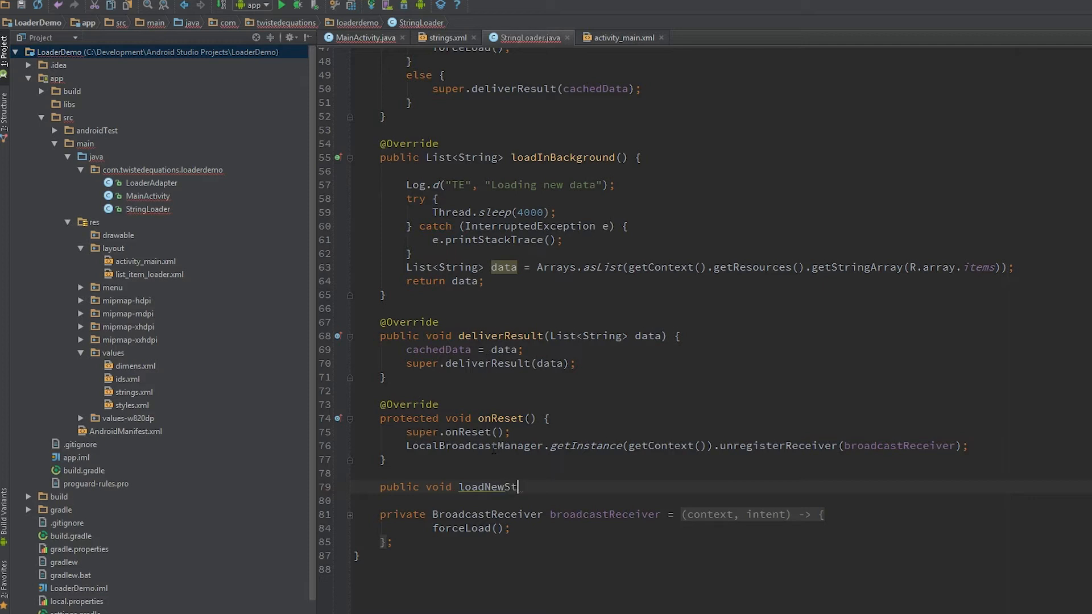
text(rings() {)
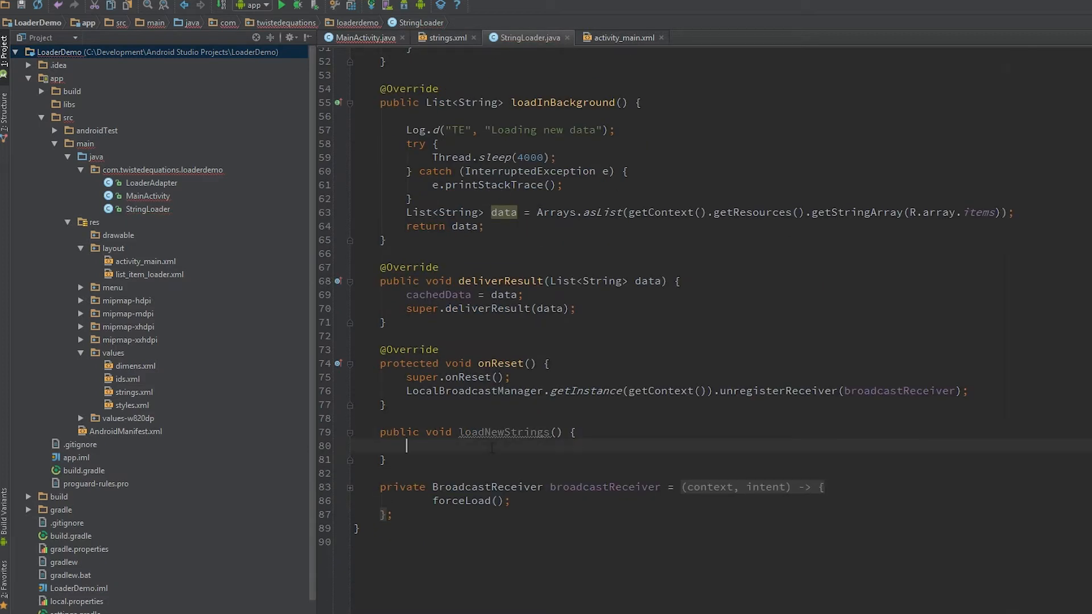
text(f)
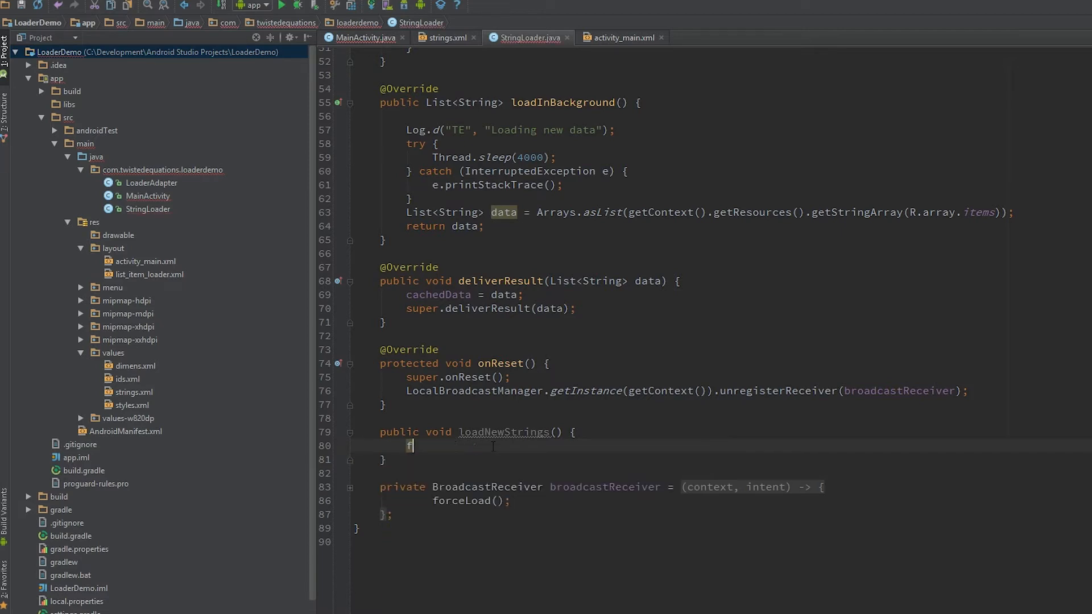
text(forceLoad();)
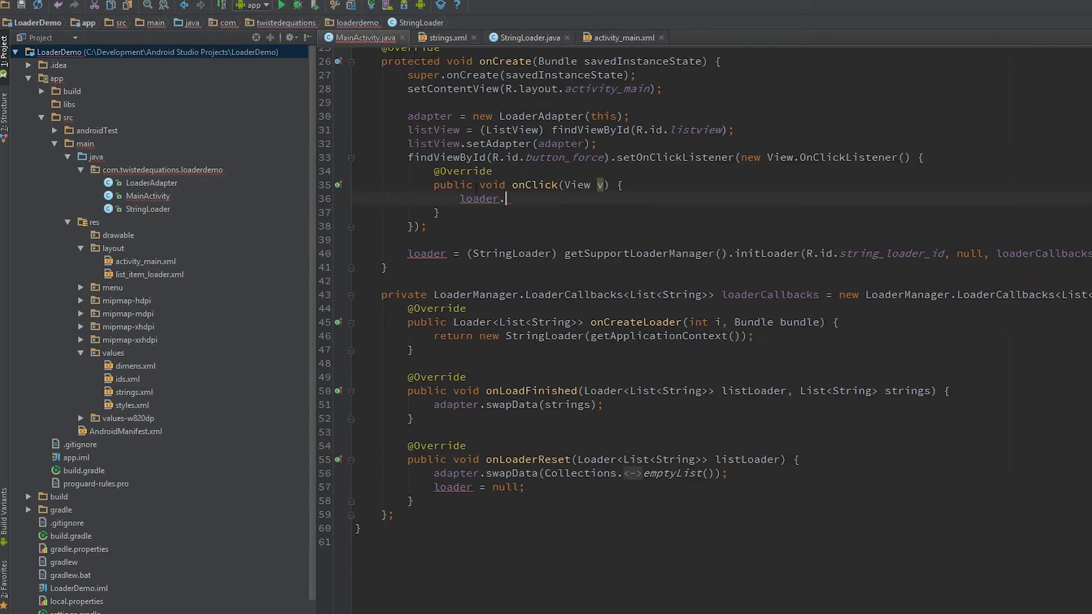
text(loadNewStrings();)
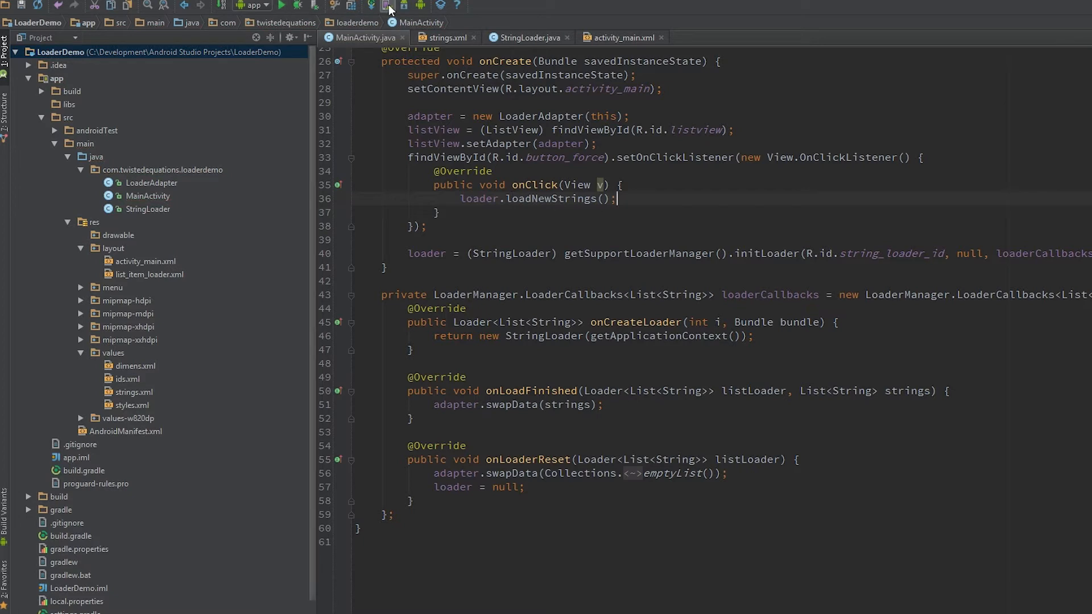
click(388, 5)
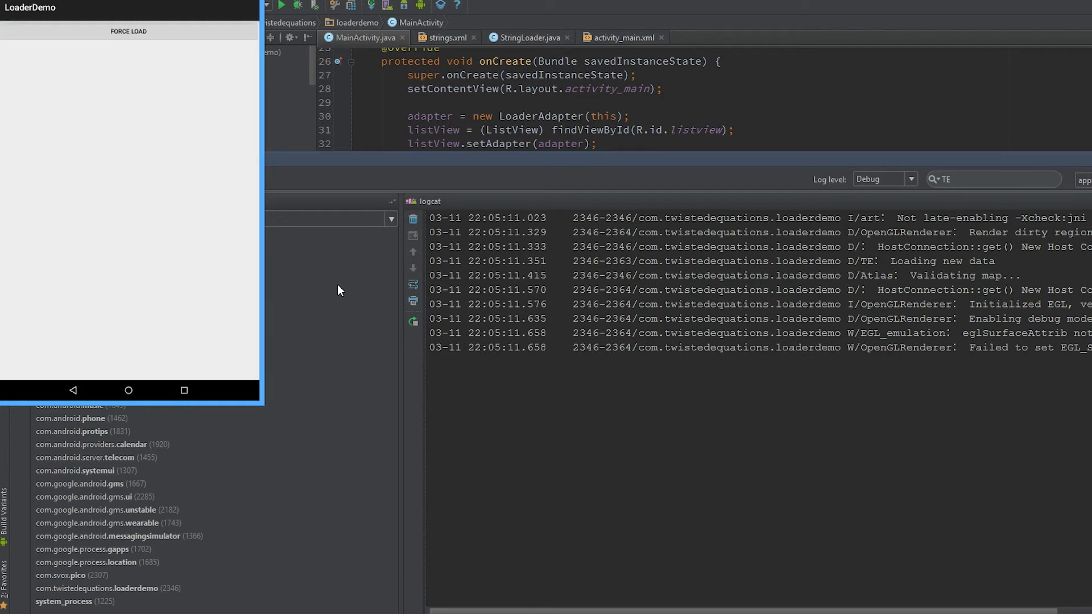
Press FORCE LOAD in the emulator, check logcat for a second 'Loading new data', then return to MainActivity
click(696, 275)
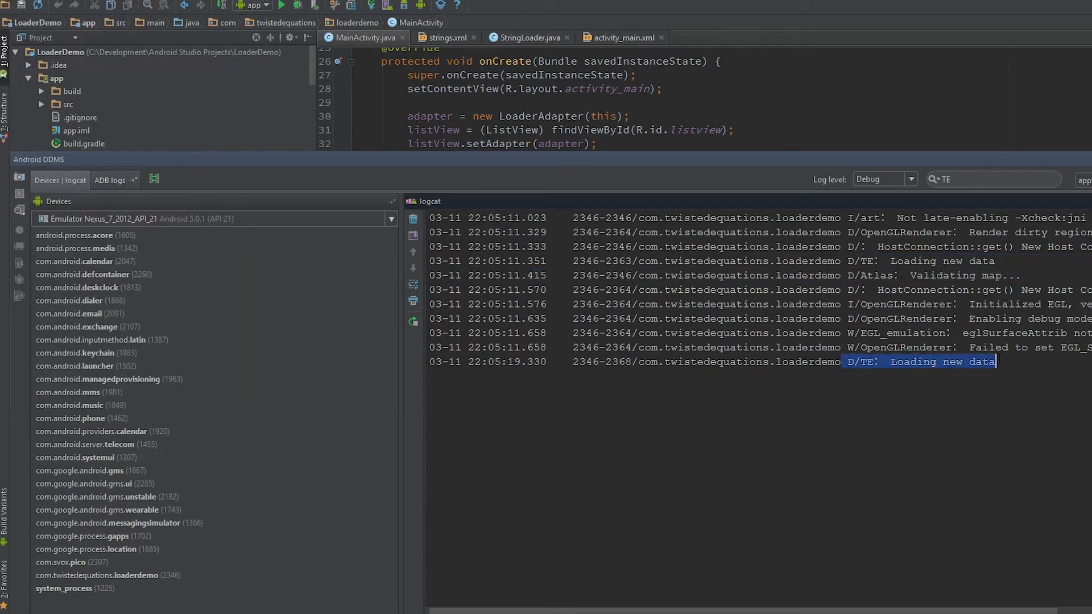
click(356, 102)
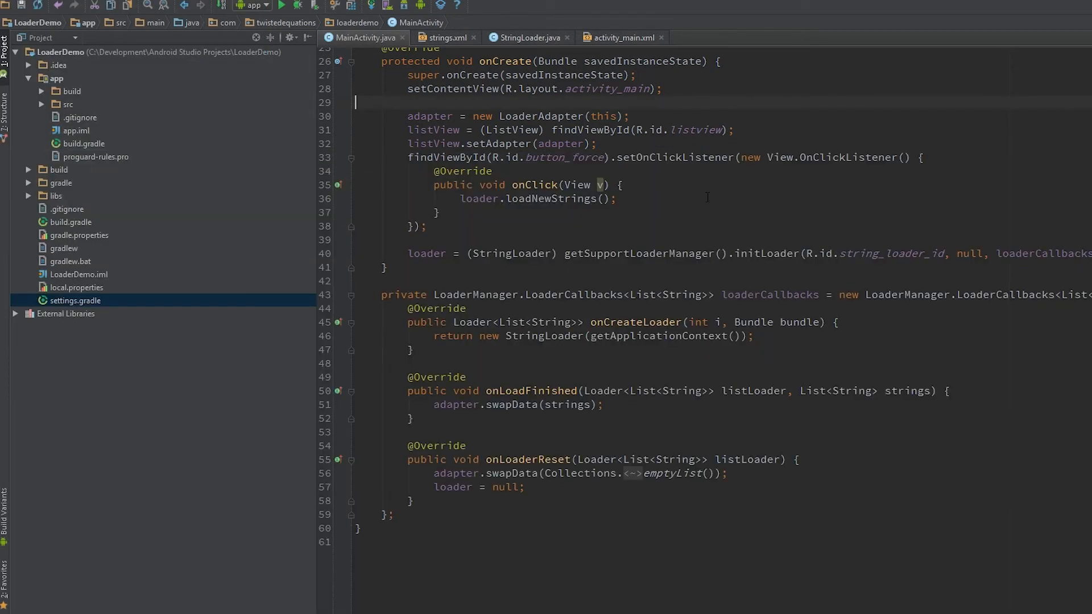
Scroll MainActivity to onLoadFinished and jump to LoaderAdapter's swapData definition
scroll(up, 3)
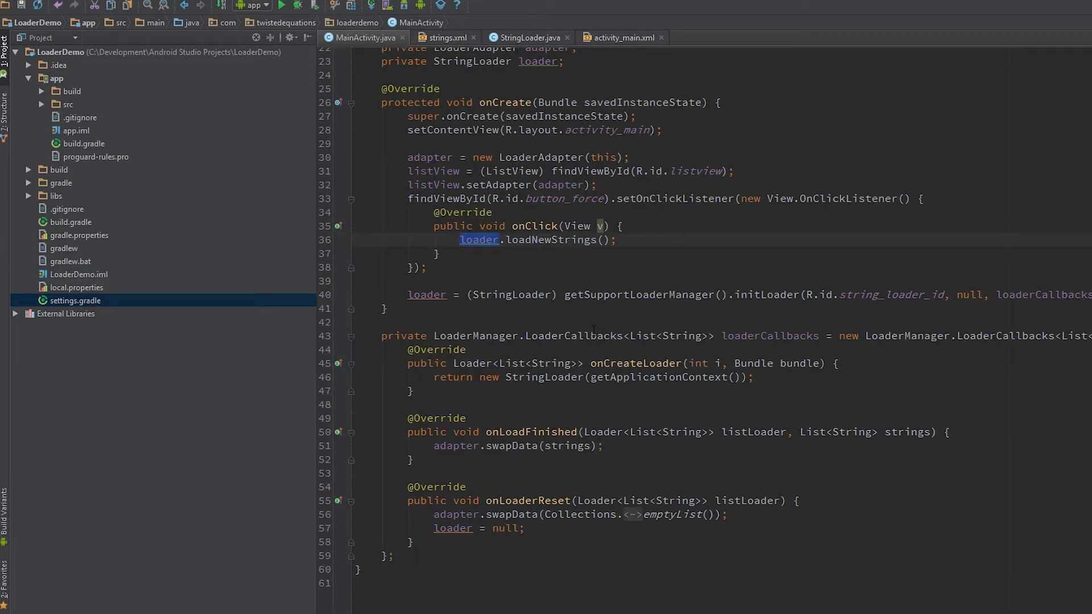
scroll(up, 3)
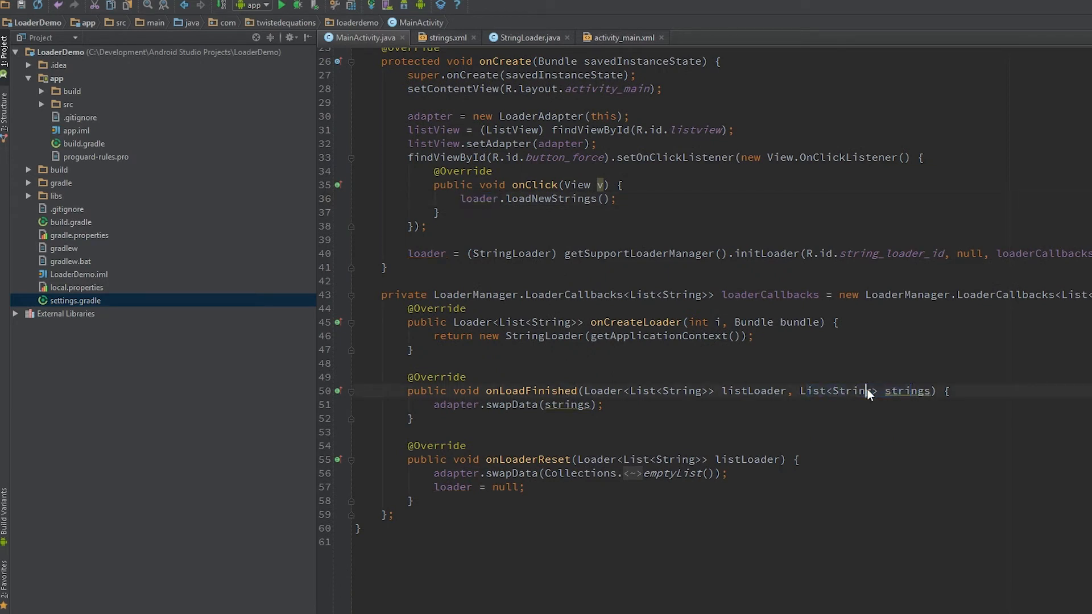
double_click(851, 390)
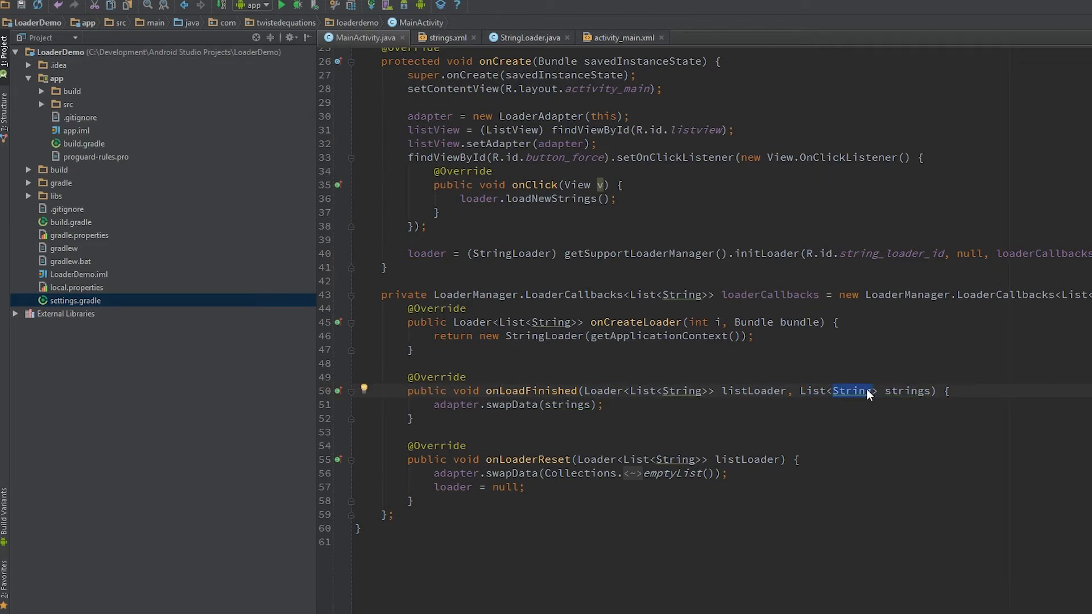
mouse_move(863, 390)
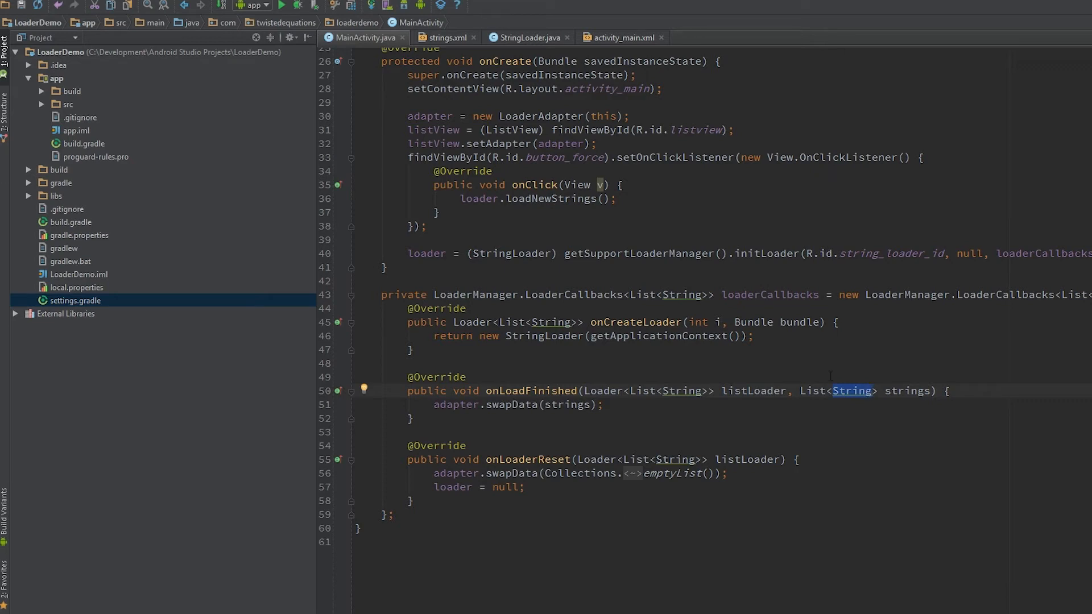
click(459, 37)
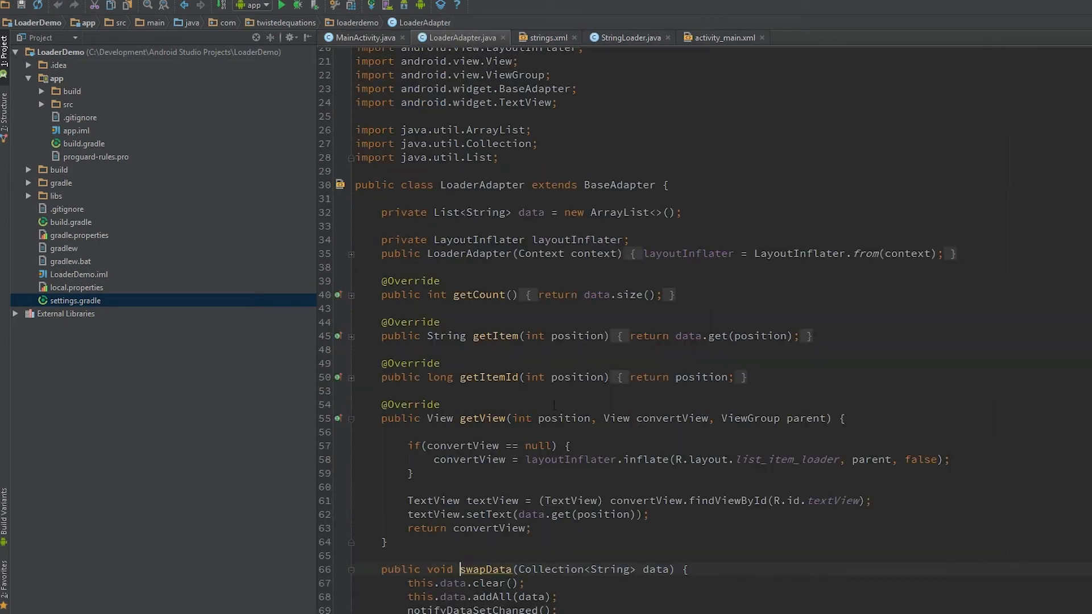
Inspect LoaderAdapter's swapData(Collection<String>), then return to MainActivity's onLoaderReset
scroll(down, 3)
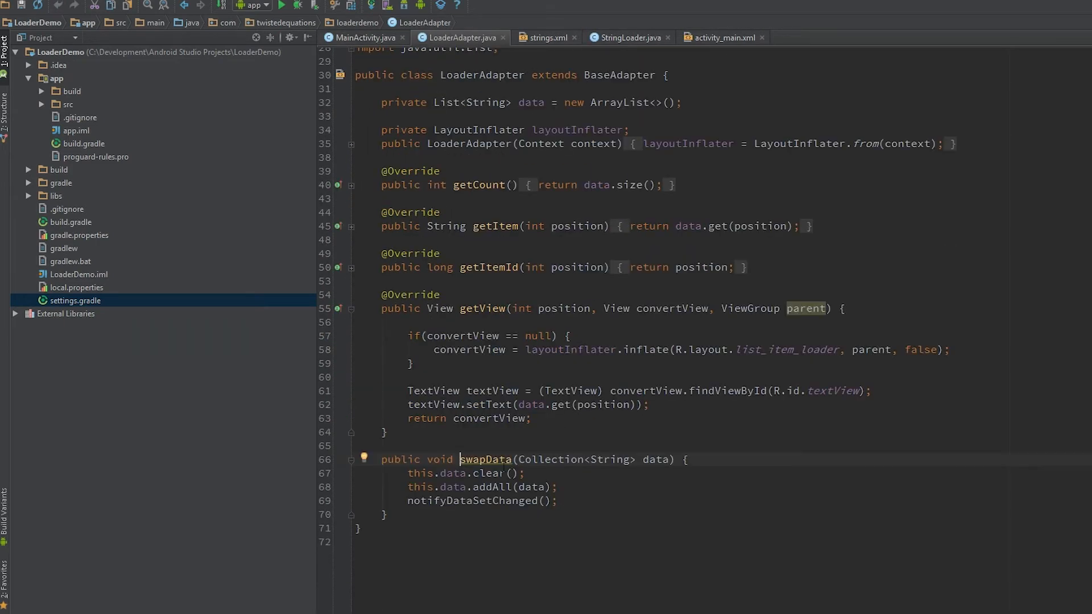
scroll(up, 3)
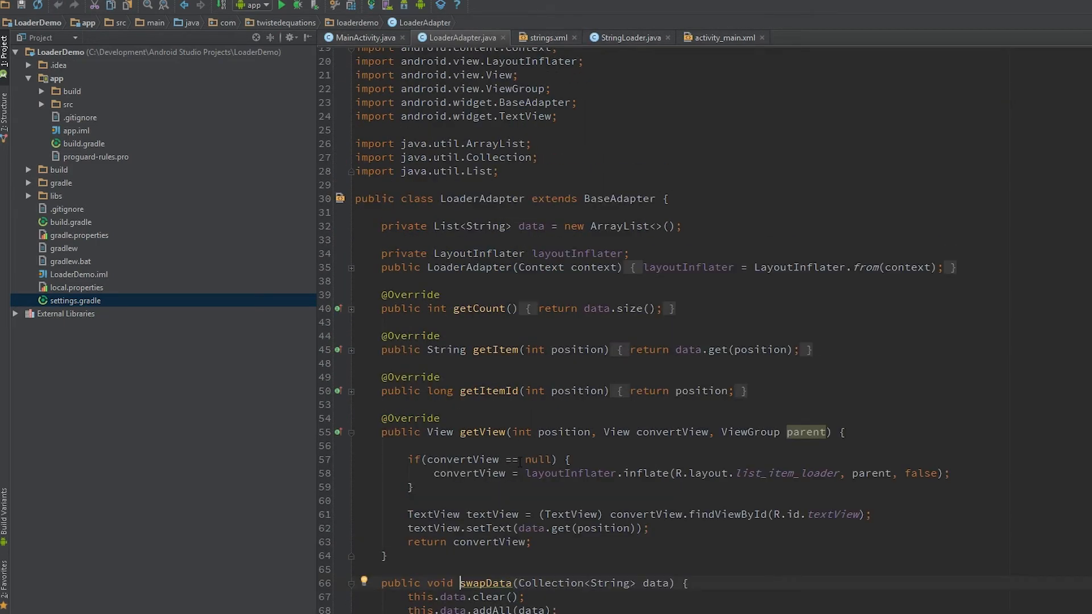
scroll(down, 3)
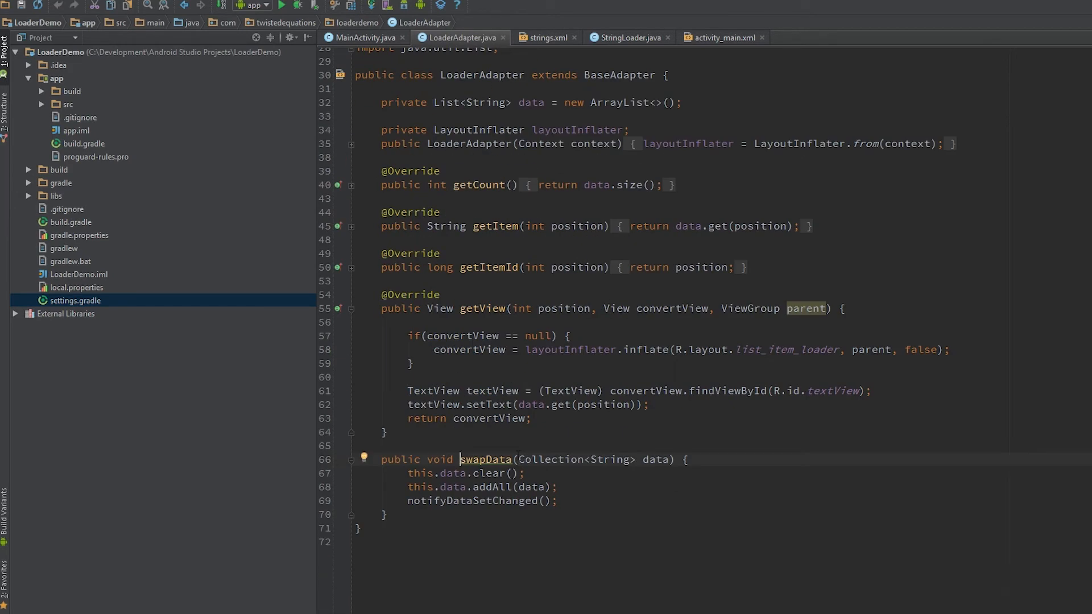
click(362, 36)
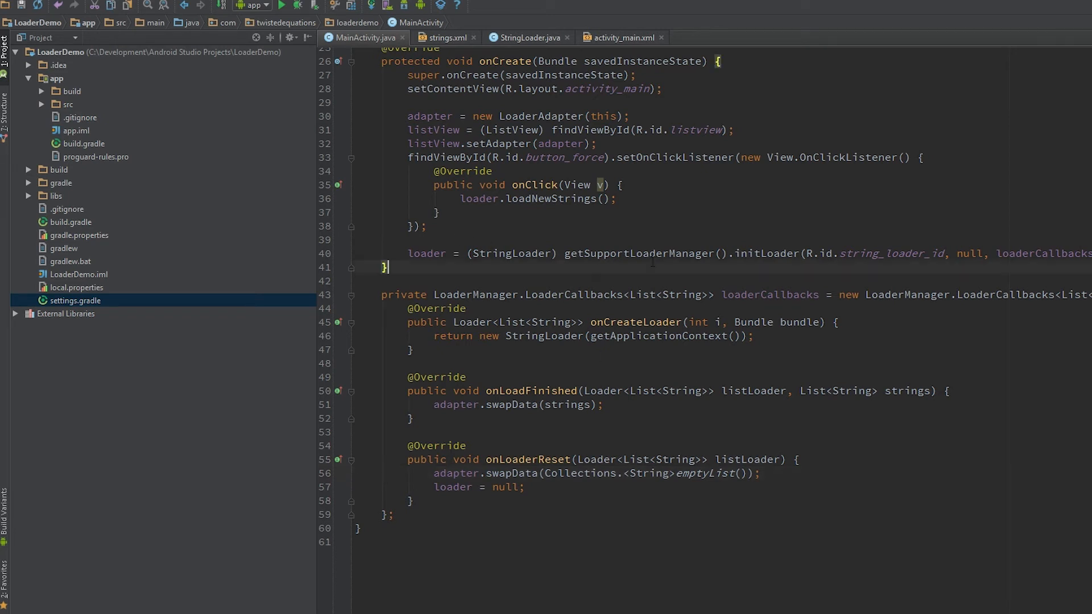
Relaunch LoaderDemo and inspect its Item rows and the newest logcat entries
double_click(758, 253)
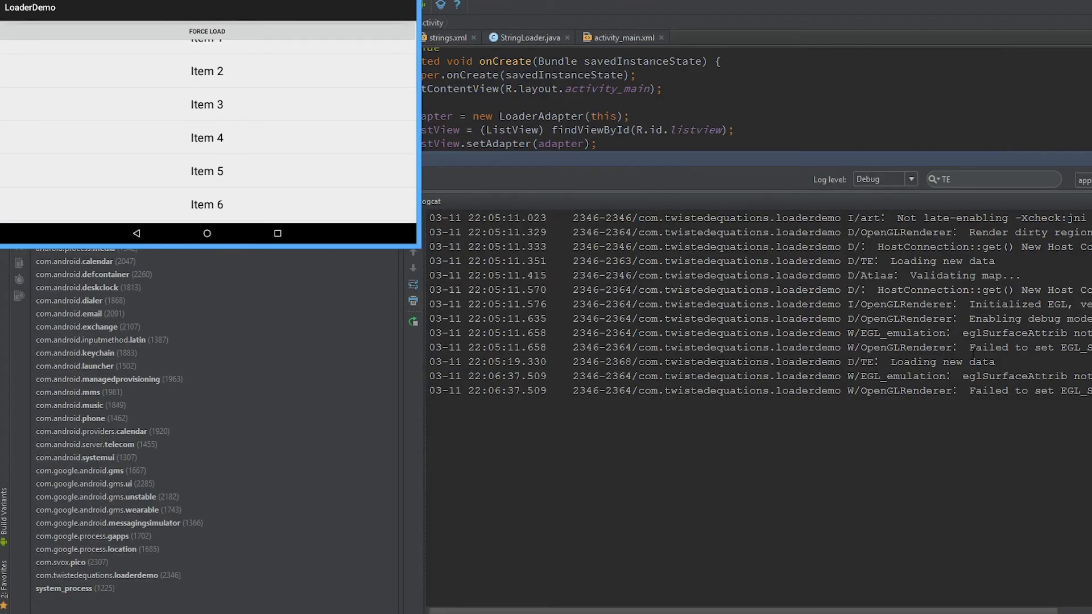
click(696, 376)
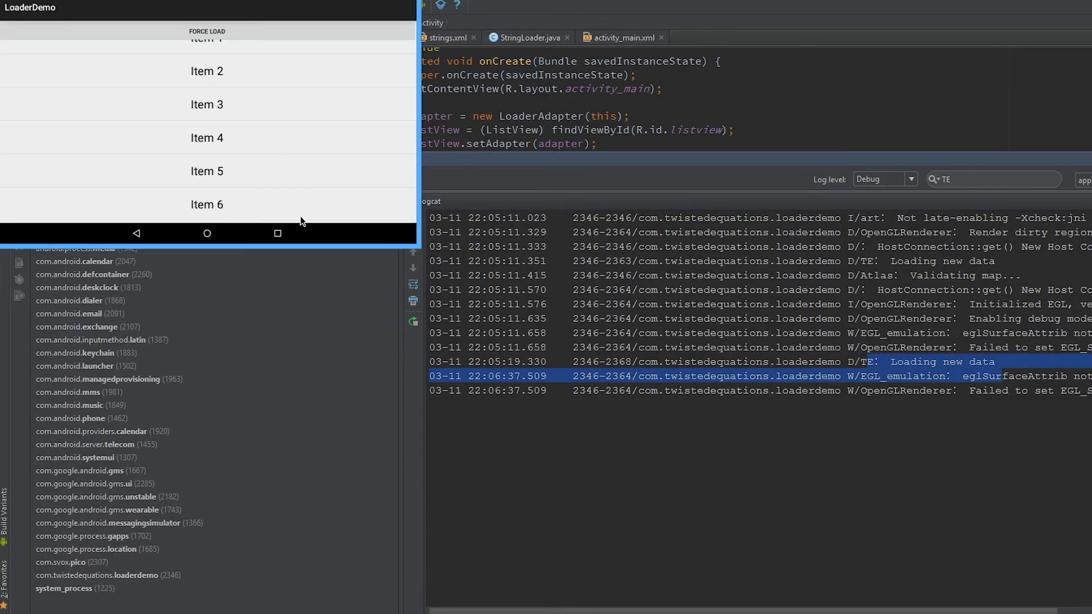
mouse_move(346, 237)
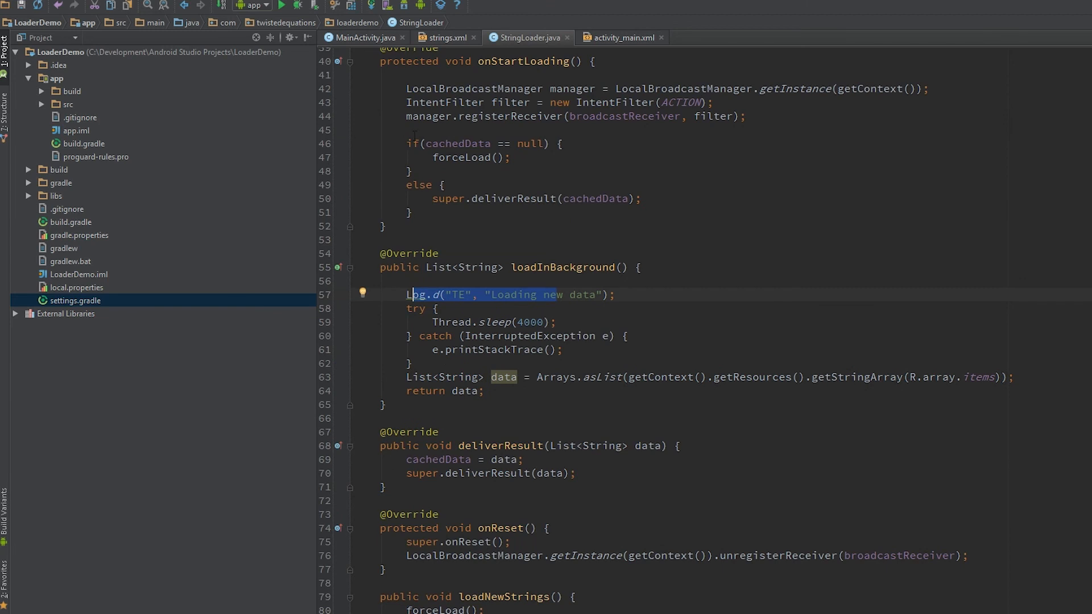
Review StringLoader's 'Loading new data' Log.d call, then go back to MainActivity's onCreate
click(385, 226)
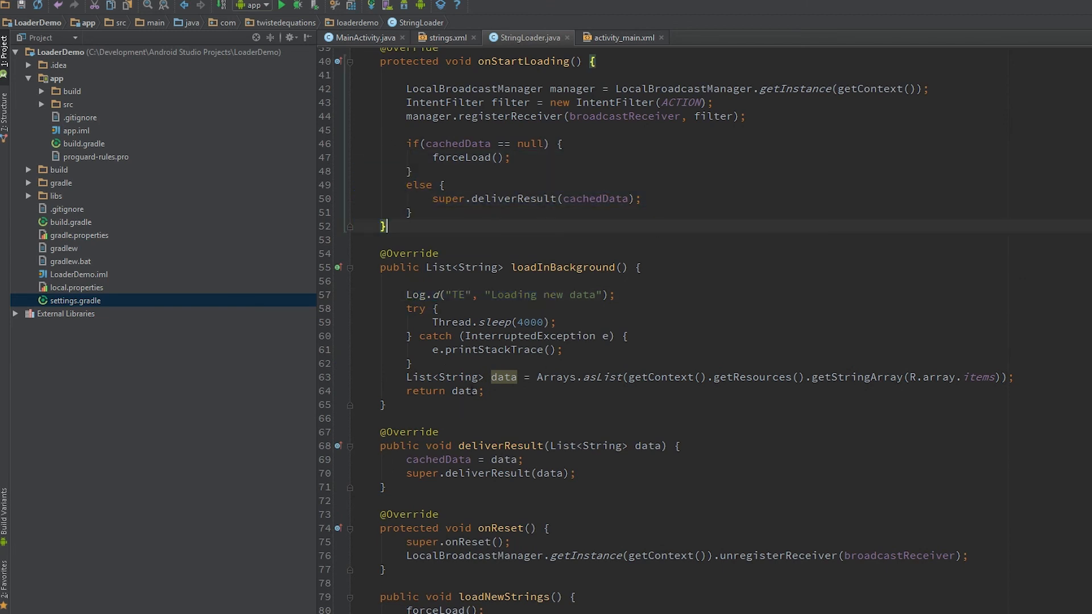
click(361, 37)
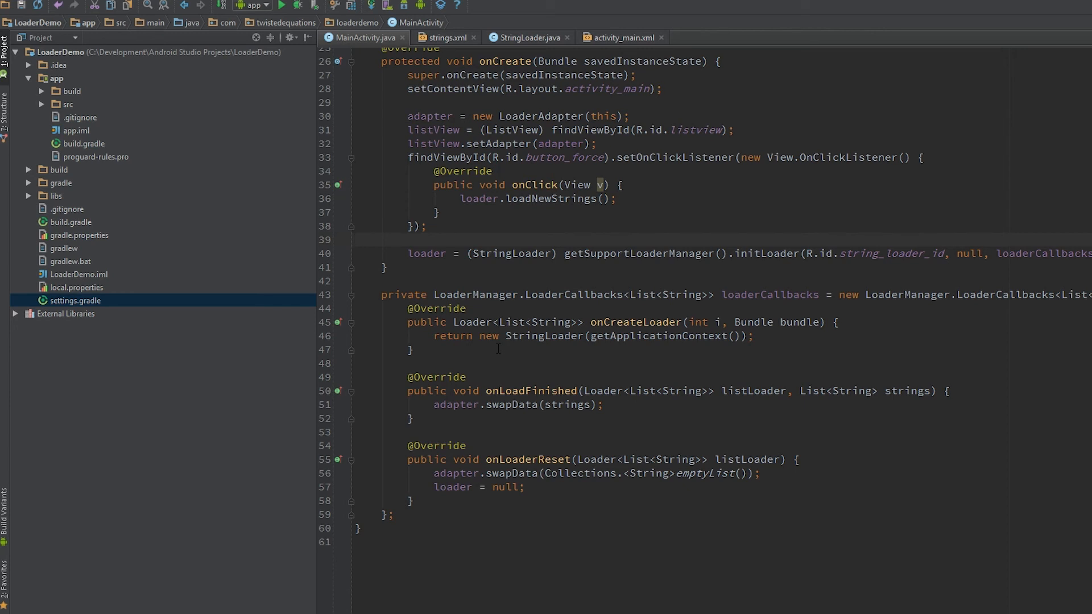
click(354, 239)
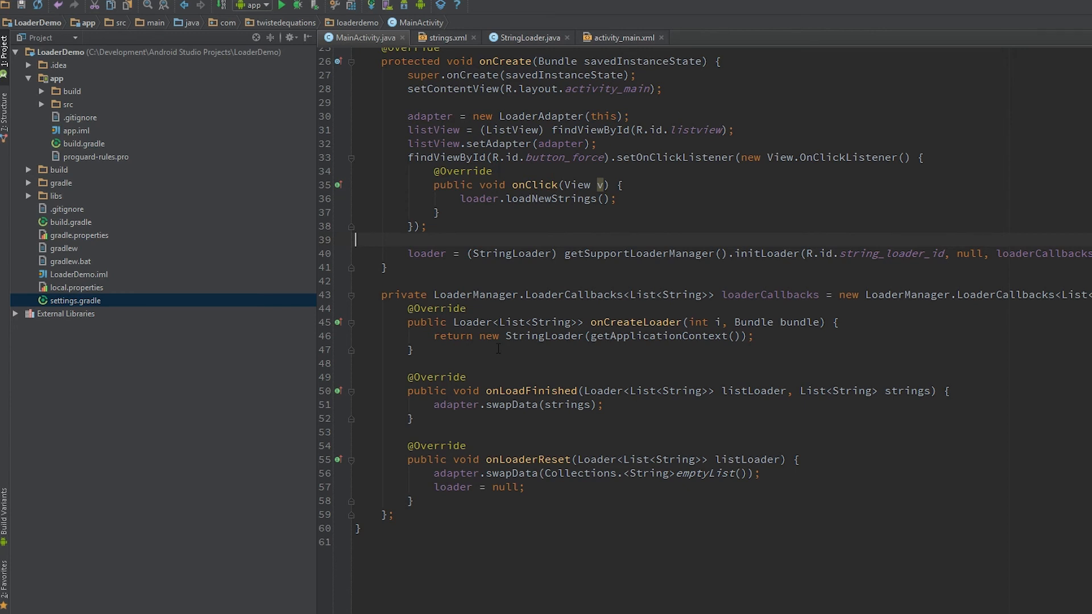